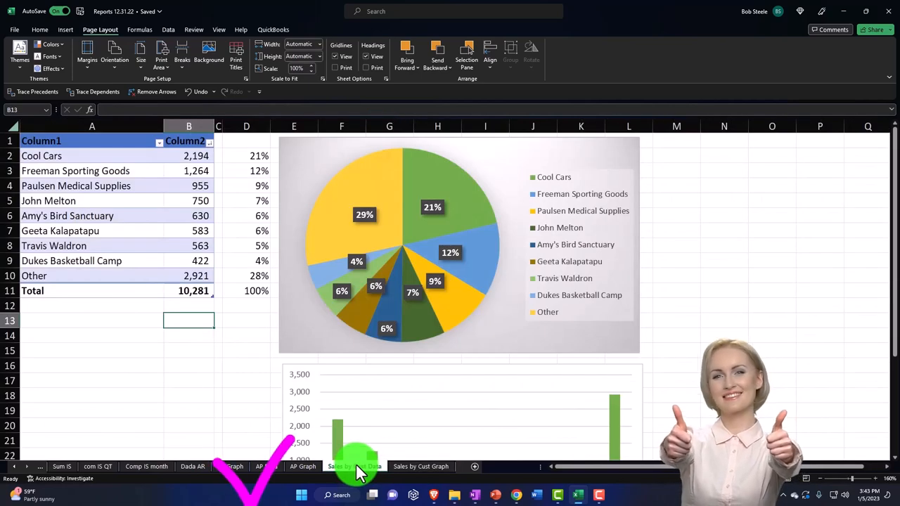
# Hide the Sales by Cust data sheet and bring up the tab menu for the next data sheet
pyautogui.rightClick(355, 467)
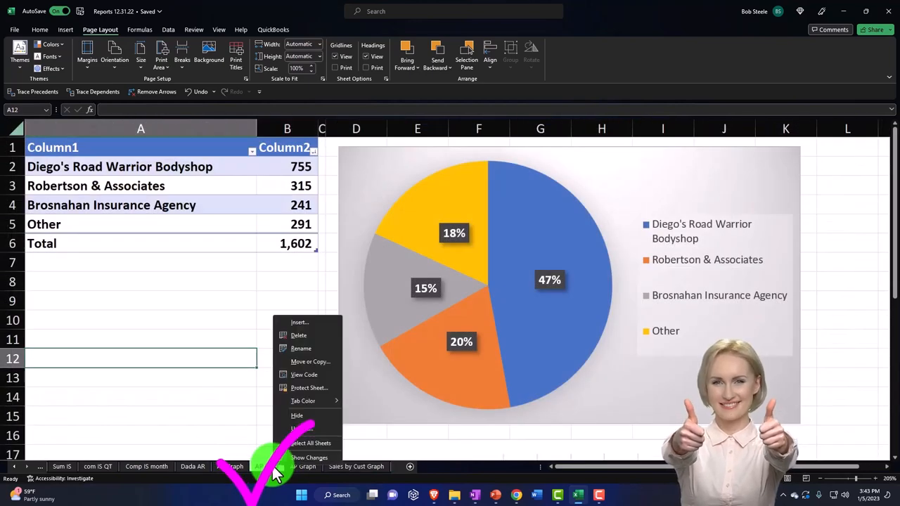
pyautogui.click(304, 401)
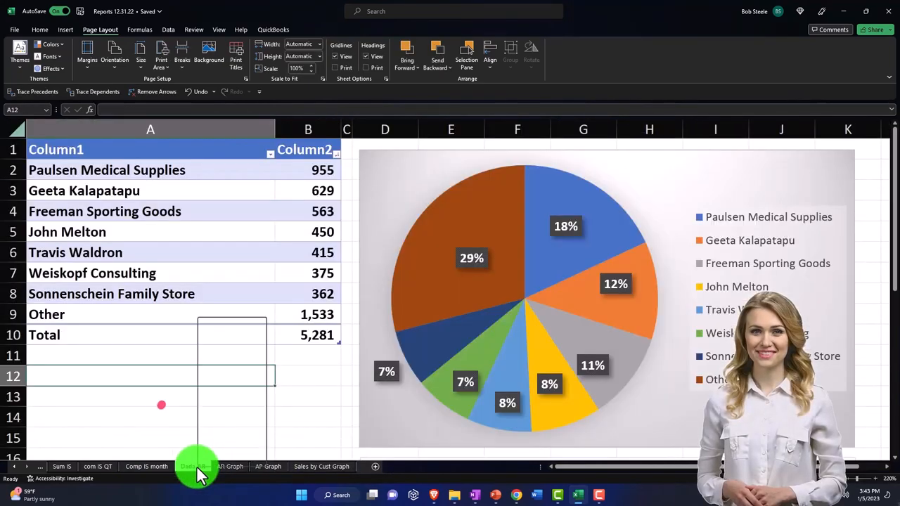
pyautogui.rightClick(188, 467)
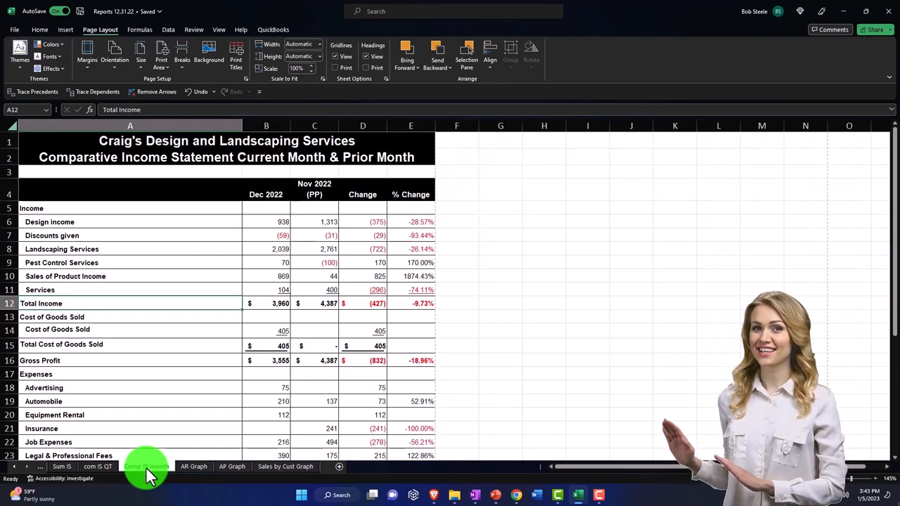
# Bring up File > Print with the Summary Balance Sheet previewed as page 1 of 16
pyautogui.click(146, 467)
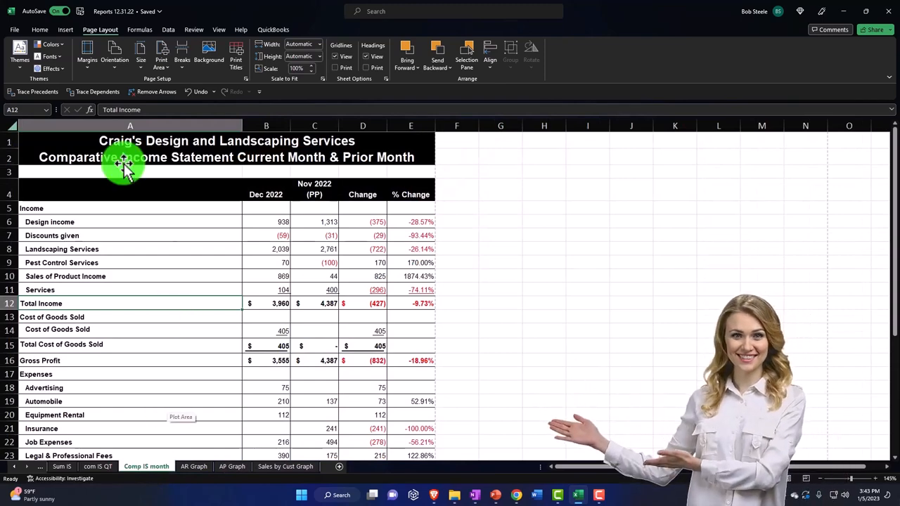
pyautogui.click(14, 29)
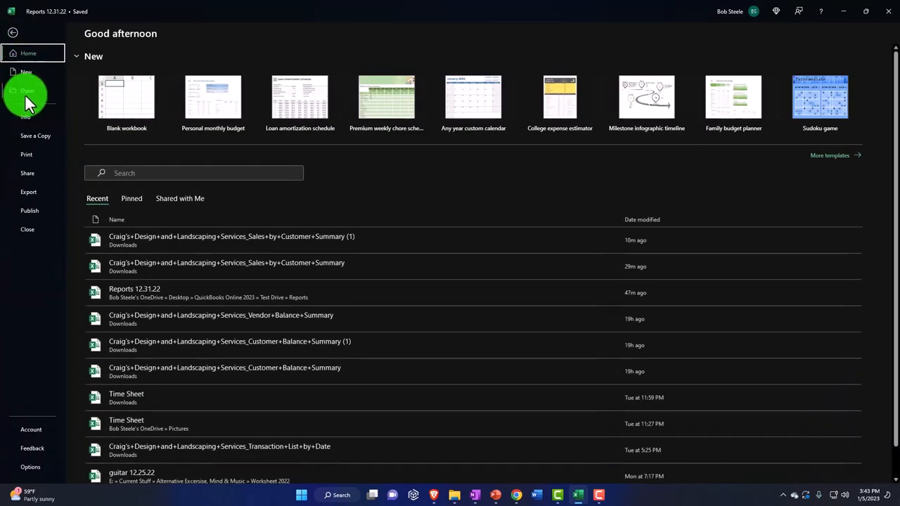
pyautogui.click(26, 154)
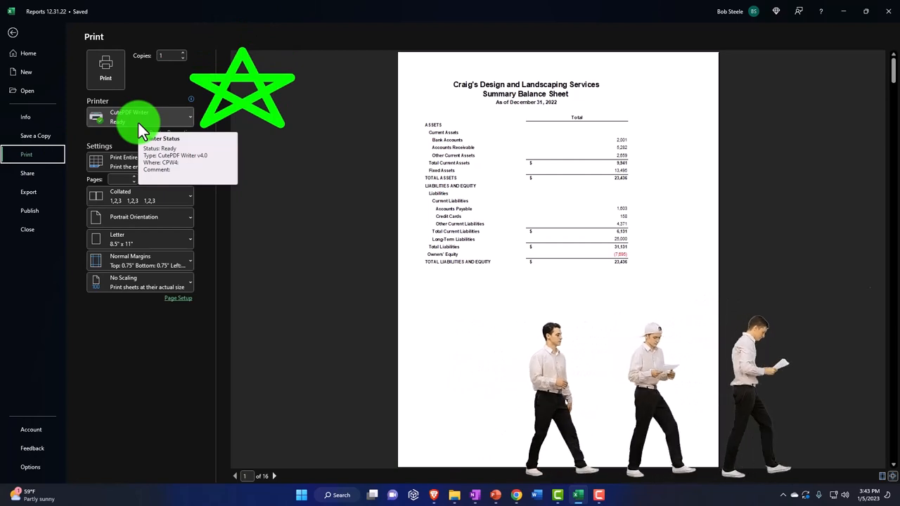
# Choose Print Entire Workbook and page the preview forward toward the Comparative Income Statement by Quarter
pyautogui.click(140, 162)
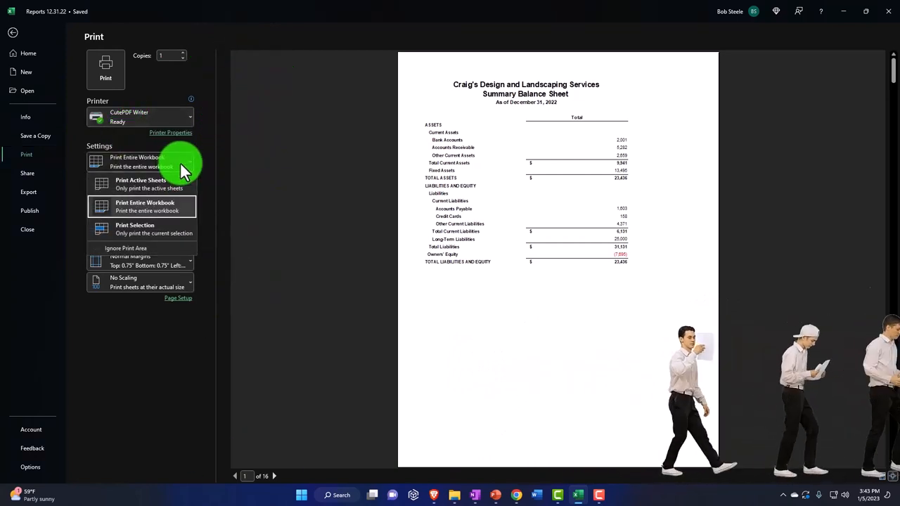
pyautogui.click(145, 206)
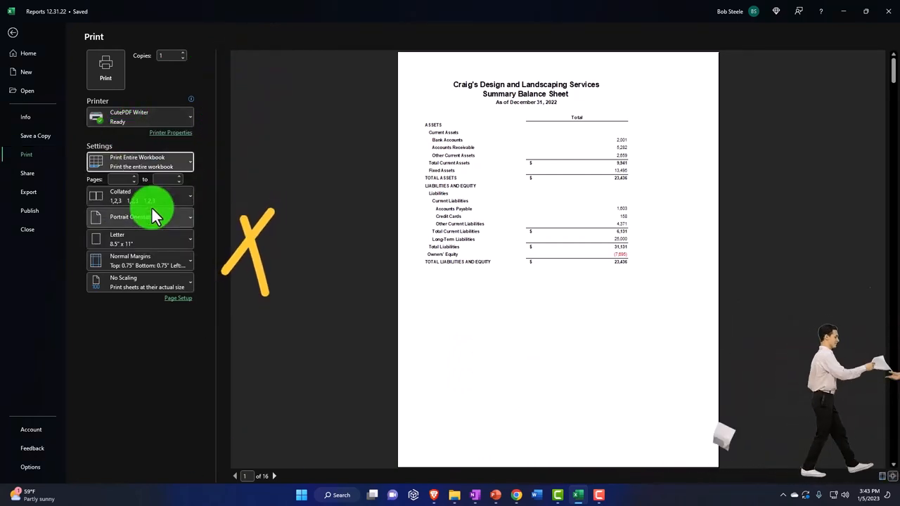
pyautogui.click(273, 475)
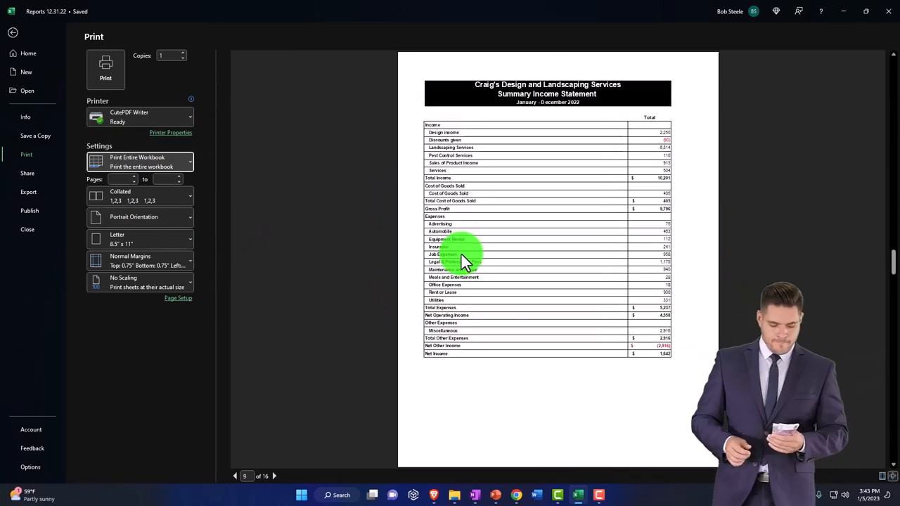
pyautogui.click(274, 475)
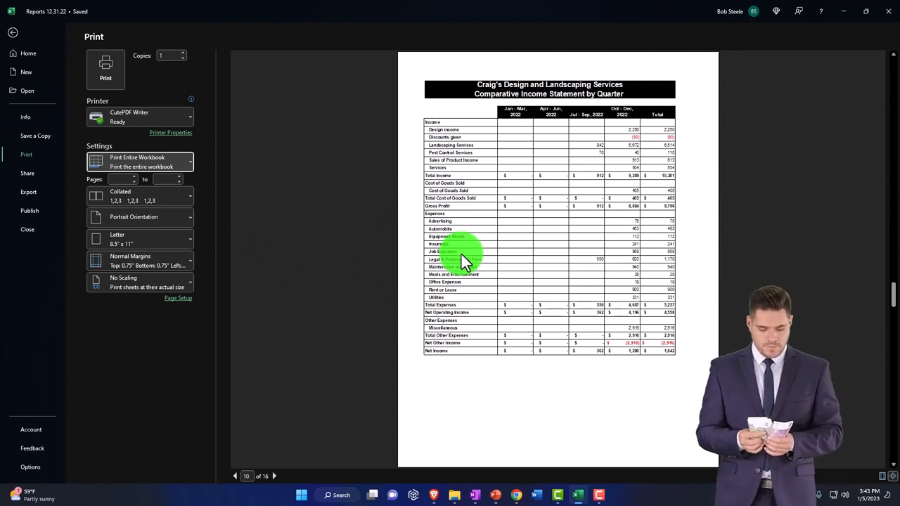